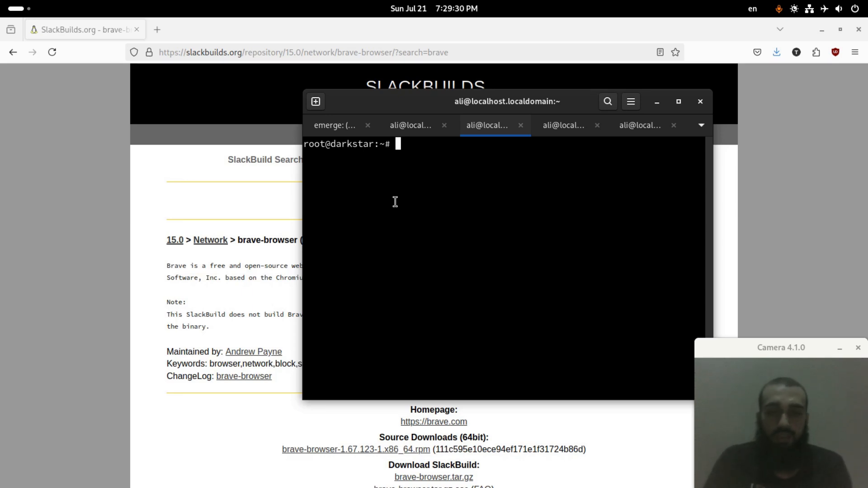
# Step: Launch sbopkg, view brave-browser's Download/Build/Install choices, and bring up the package search
pyautogui.write('sboui')
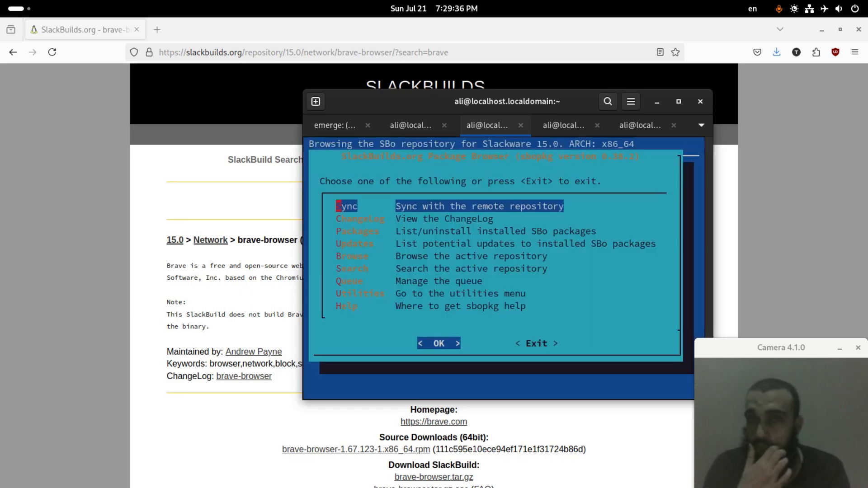
pyautogui.press('Down')
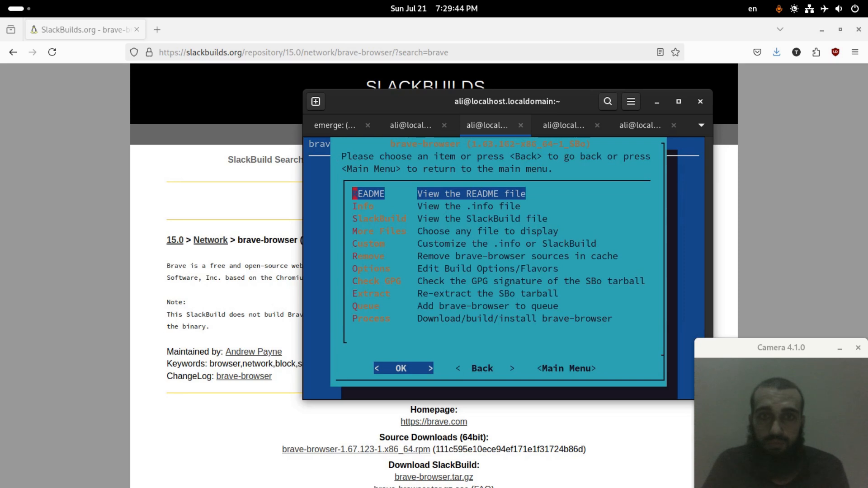
pyautogui.press('Down')
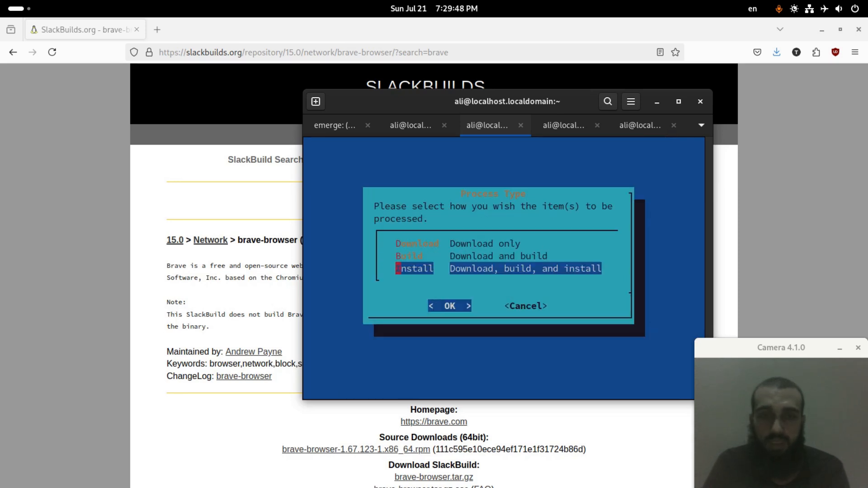
pyautogui.click(450, 306)
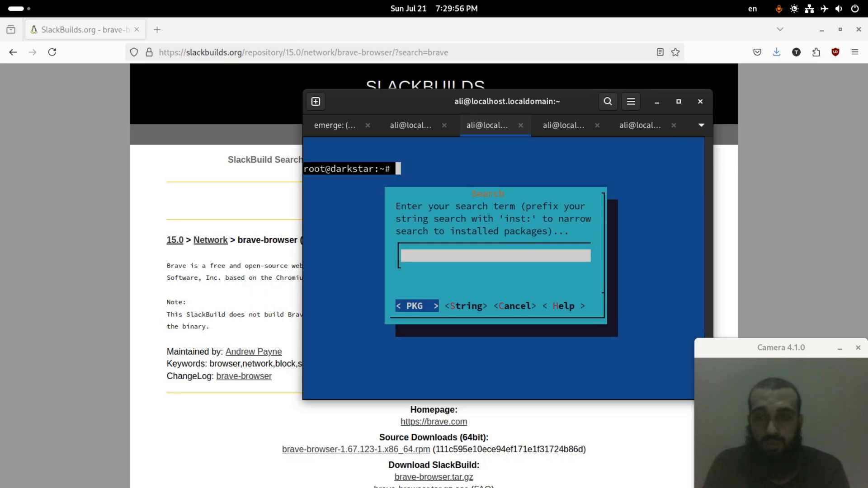
# Step: Search the repository for 'brave' and select the Install action for brave-browser
pyautogui.write('sbo')
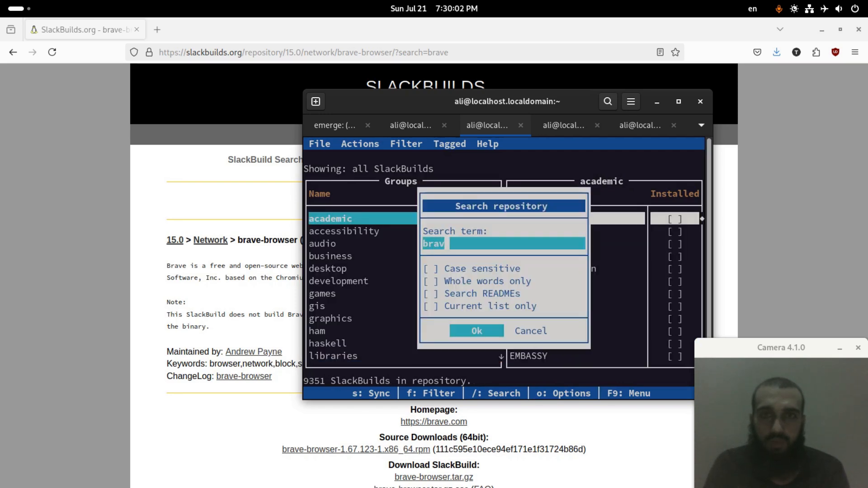
pyautogui.click(476, 331)
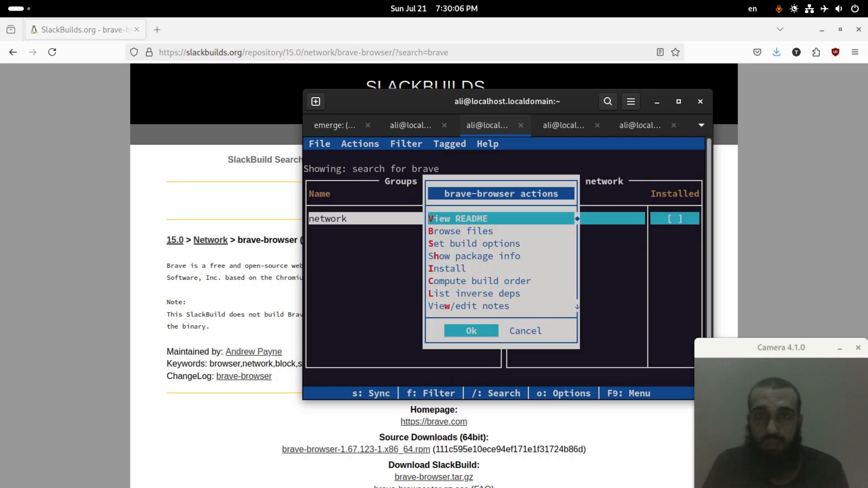
pyautogui.press('Down')
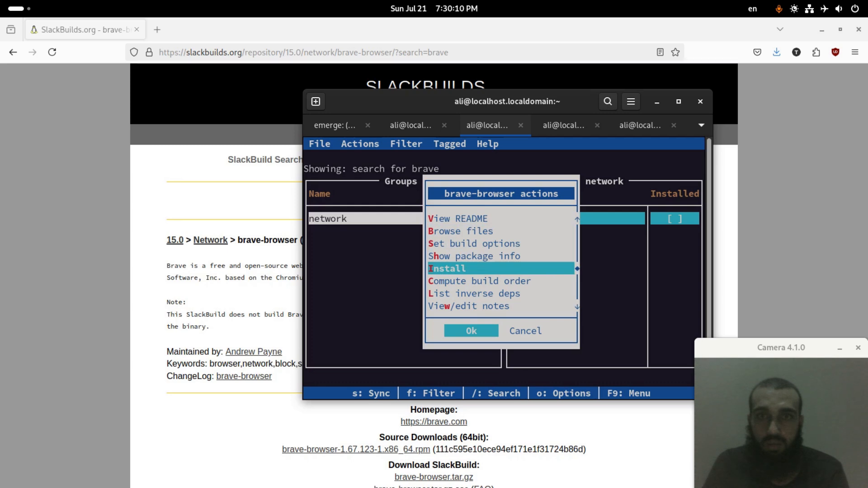
pyautogui.press('Up')
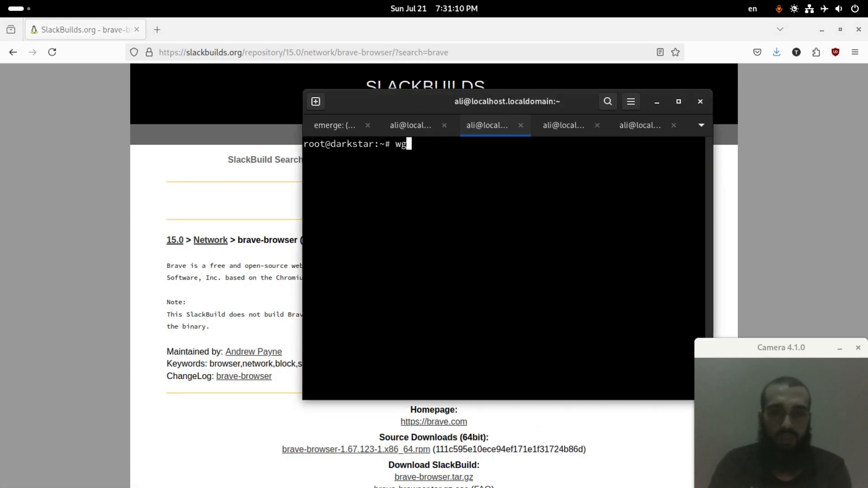
# Step: Begin a wget command at the root prompt and raise the context menu
pyautogui.write('et')
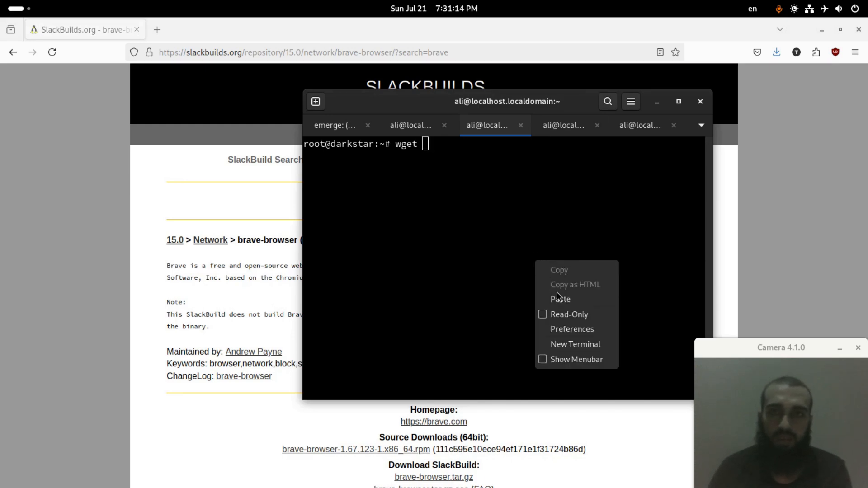
pyautogui.click(560, 300)
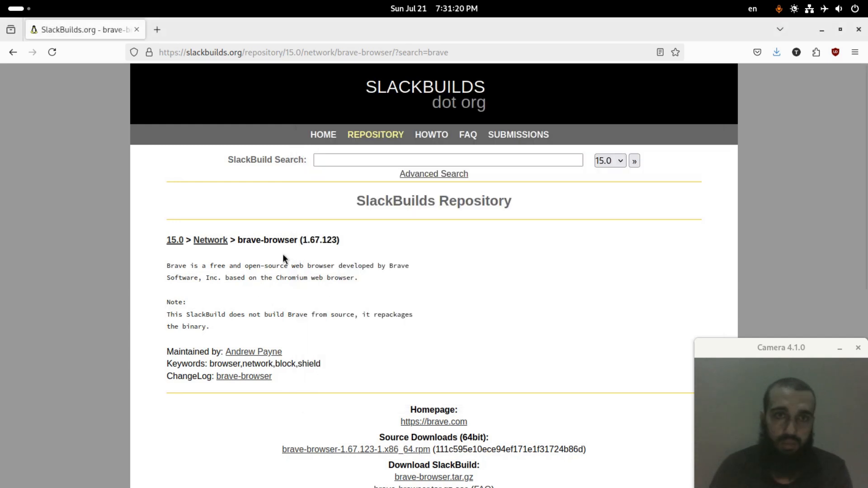
# Step: Select the brave-browser.tar.gz download link text on the SlackBuild page
pyautogui.moveTo(237, 239); pyautogui.dragTo(329, 239)
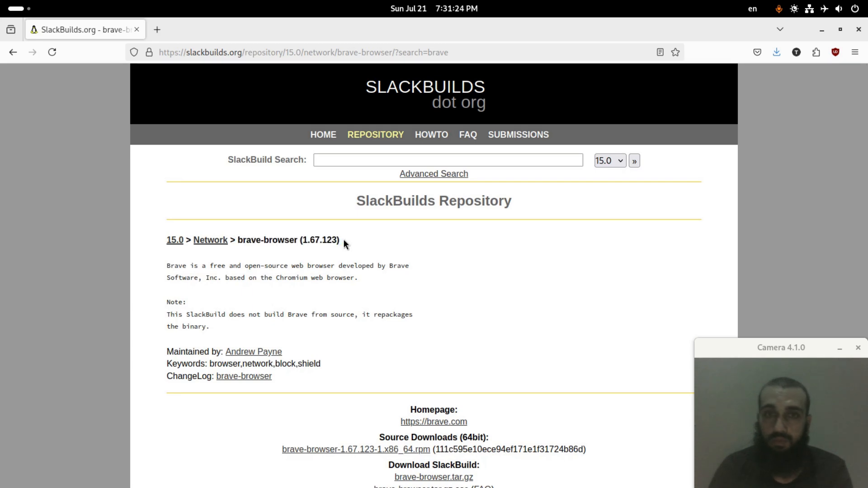
pyautogui.moveTo(509, 428)
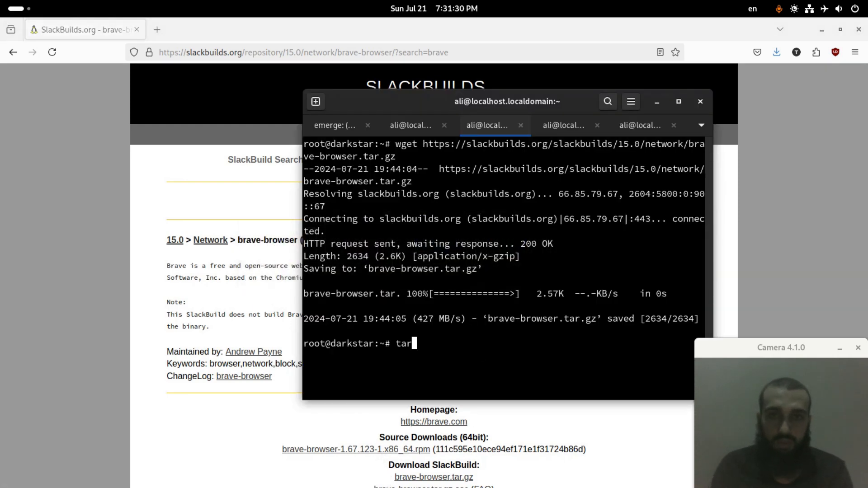
# Step: Extract brave-browser.tar.gz with tar xvf and wget the pasted brave-browser-1.67.123 rpm URL
pyautogui.write('xvf')
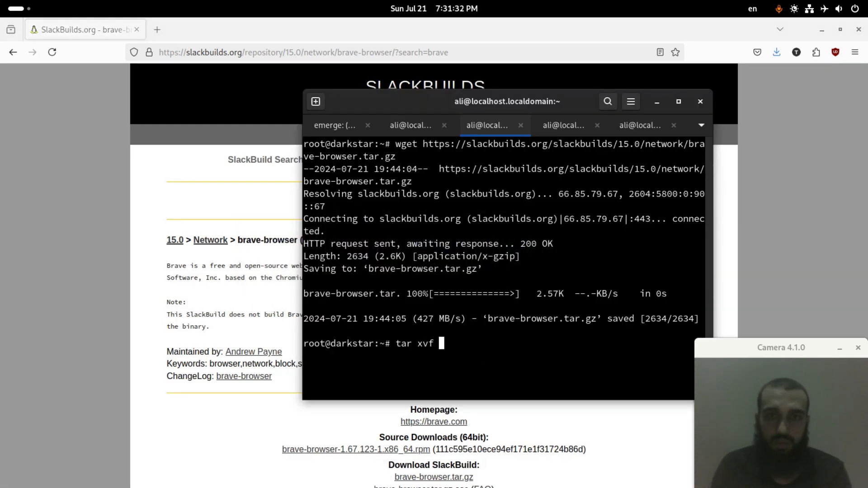
pyautogui.write('brave-browser.tar.gz a')
pyautogui.write('cd brave-browser/')
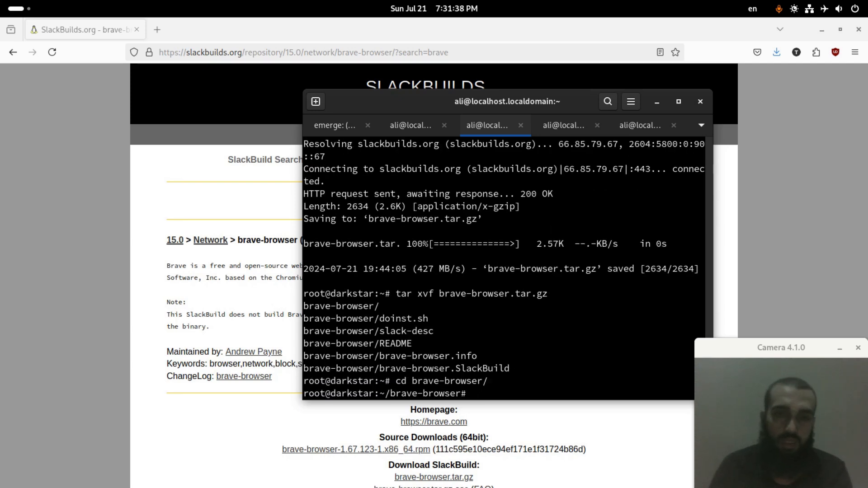
pyautogui.rightClick(356, 450)
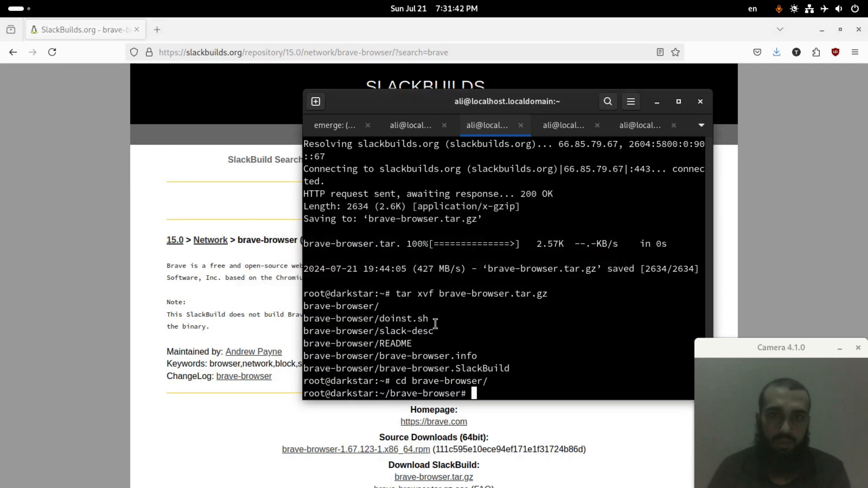
pyautogui.rightClick(435, 332)
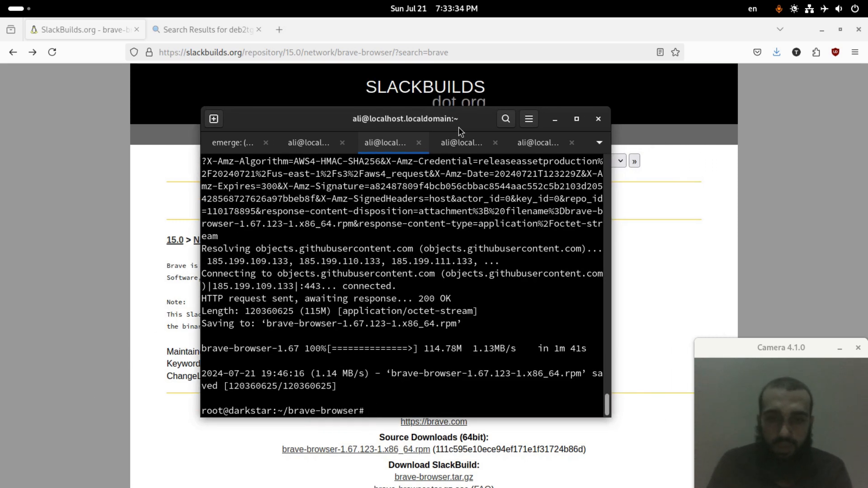
# Step: chmod +x brave-browser.SlackBuild and run it to build the SBo package in /tmp
pyautogui.write('chmod')
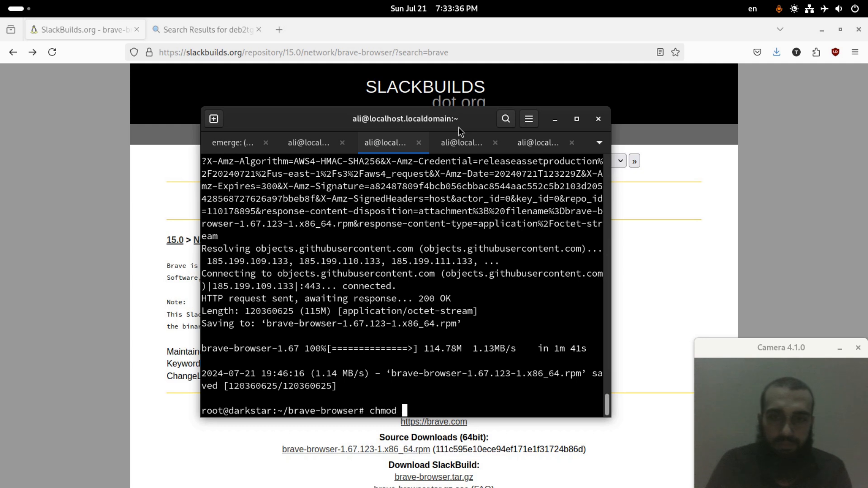
pyautogui.write('+x')
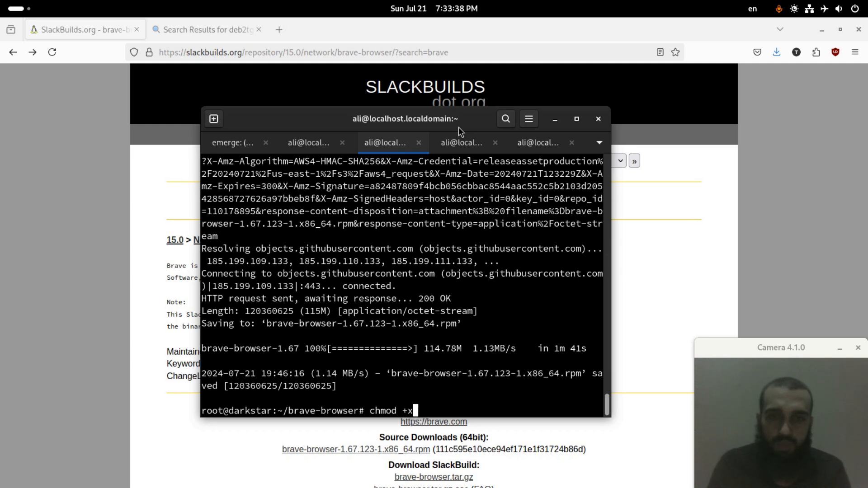
pyautogui.write('r')
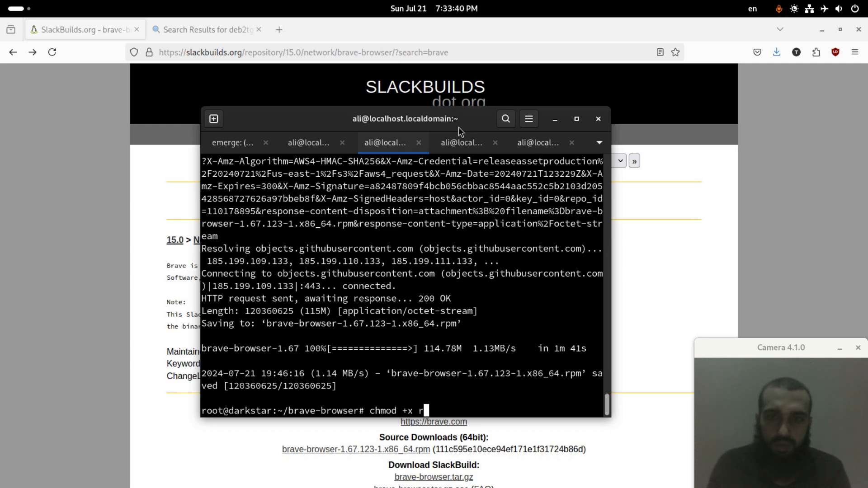
pyautogui.write('brave-browser')
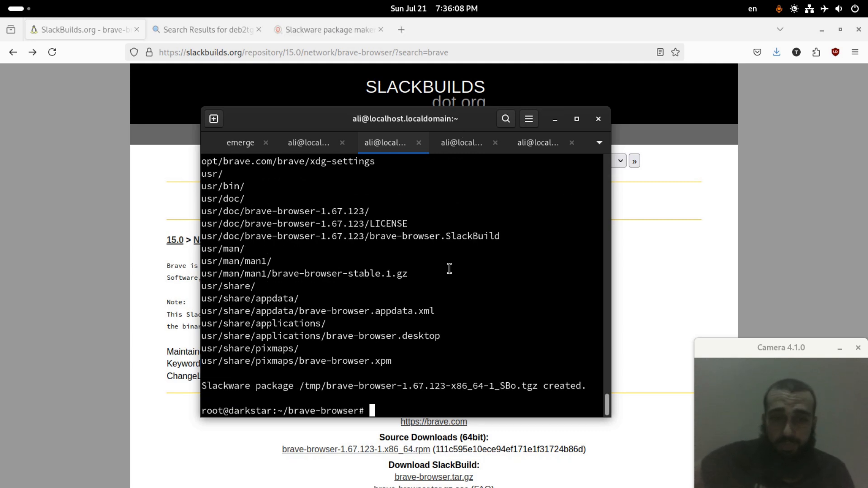
# Step: installpkg /tmp/brave-browser-1.67.123-x86_64-1_SBo.tgz, then switch to the TigerVNC session
pyautogui.write('insta')
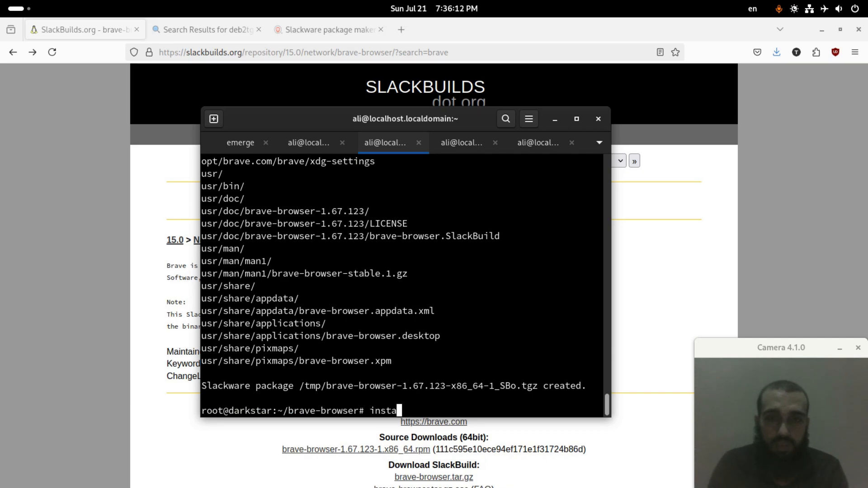
pyautogui.write('llpkg')
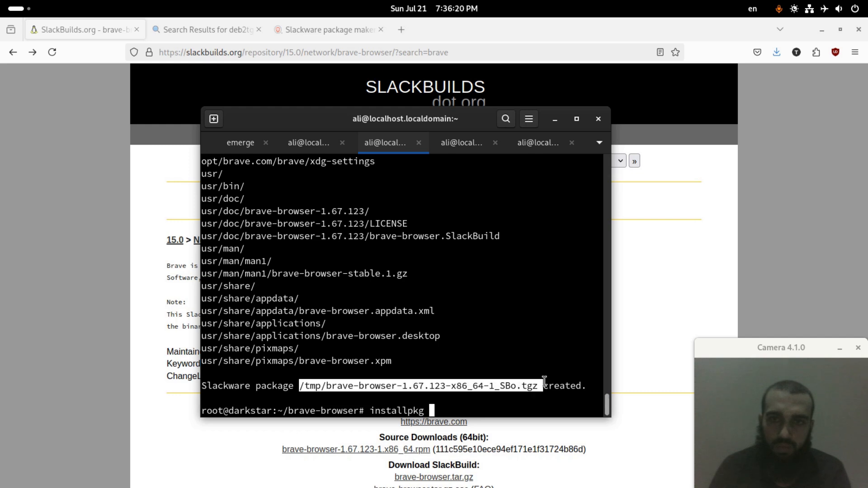
pyautogui.write('/tmp/brave-browser-1.67.123-x86_64-1_SBo.tgz')
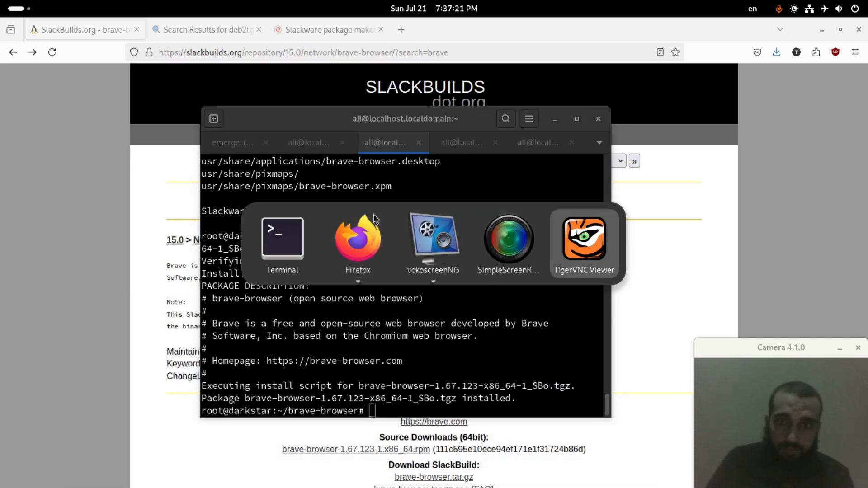
pyautogui.click(584, 243)
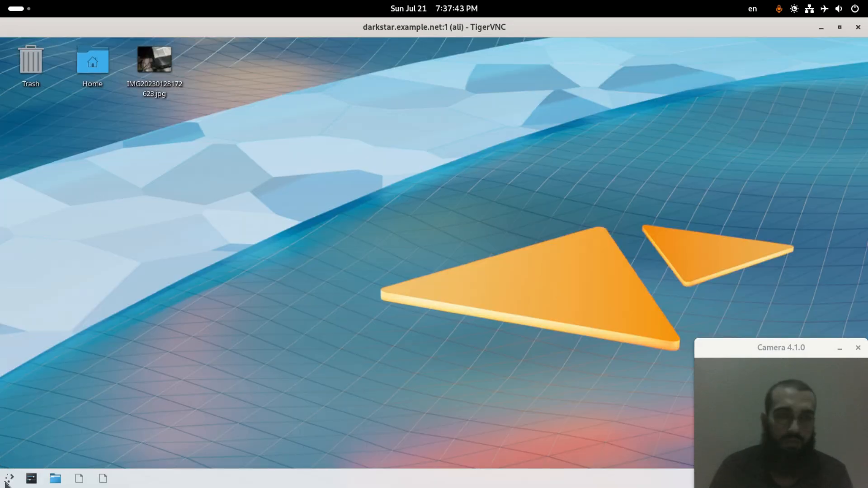
# Step: Launch Brave Web Browser from the KDE launcher's Internet category
pyautogui.click(8, 478)
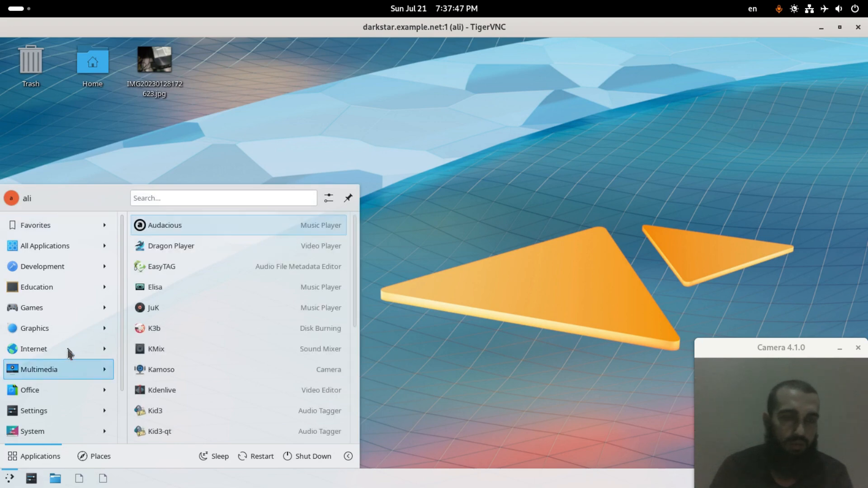
pyautogui.click(34, 349)
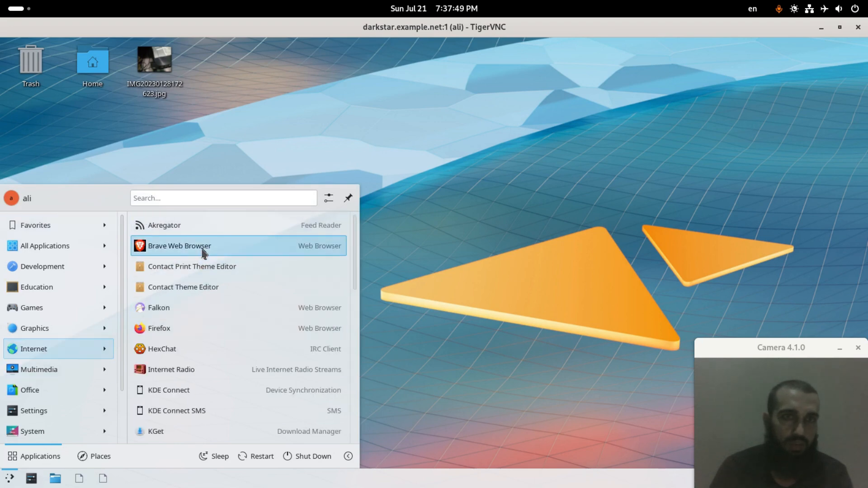
pyautogui.click(179, 246)
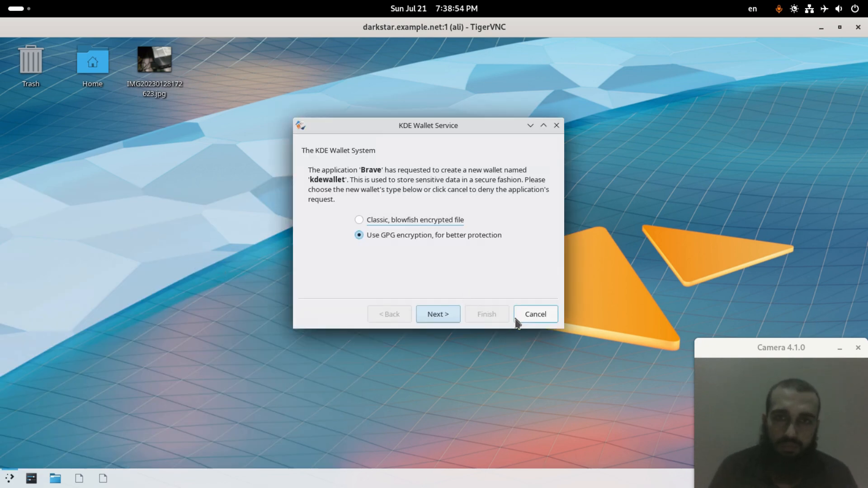
pyautogui.moveTo(438, 314)
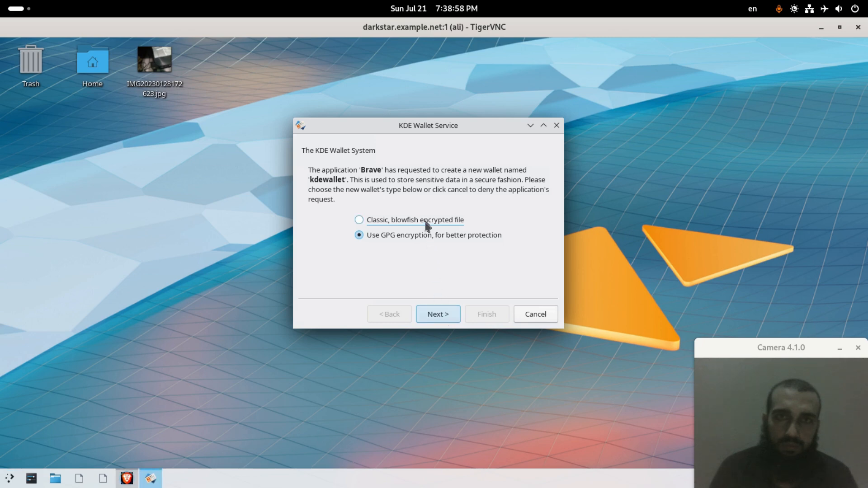
pyautogui.moveTo(429, 280)
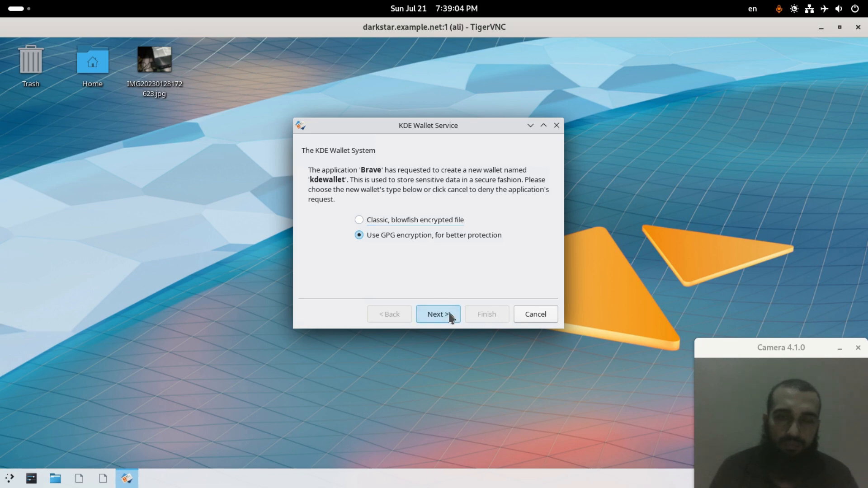
# Step: After the GPG no-keys error, create the wallet as a Classic blowfish encrypted file and finish
pyautogui.click(437, 314)
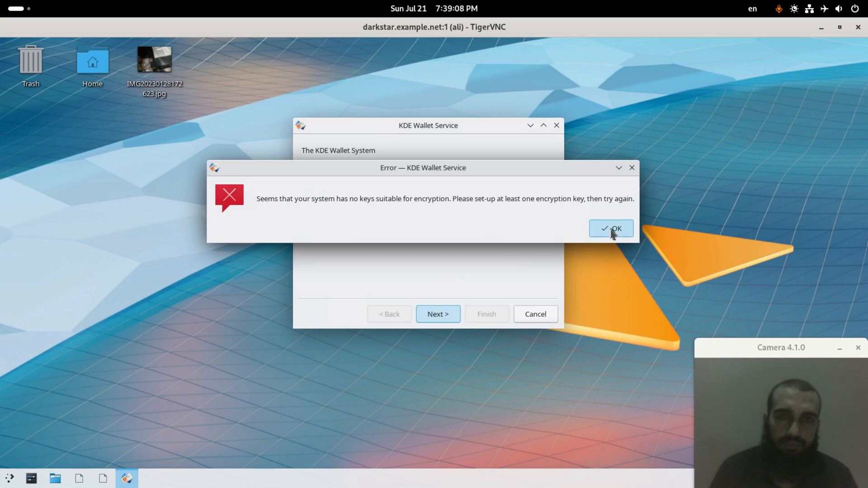
pyautogui.click(611, 229)
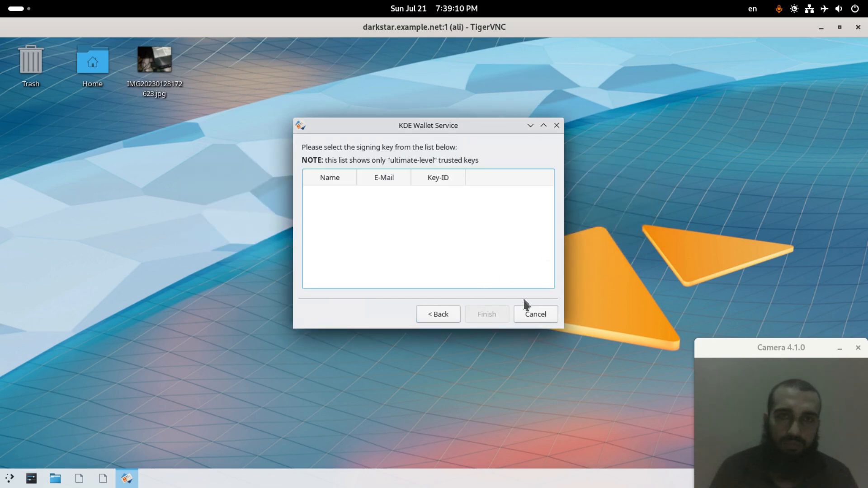
pyautogui.click(534, 313)
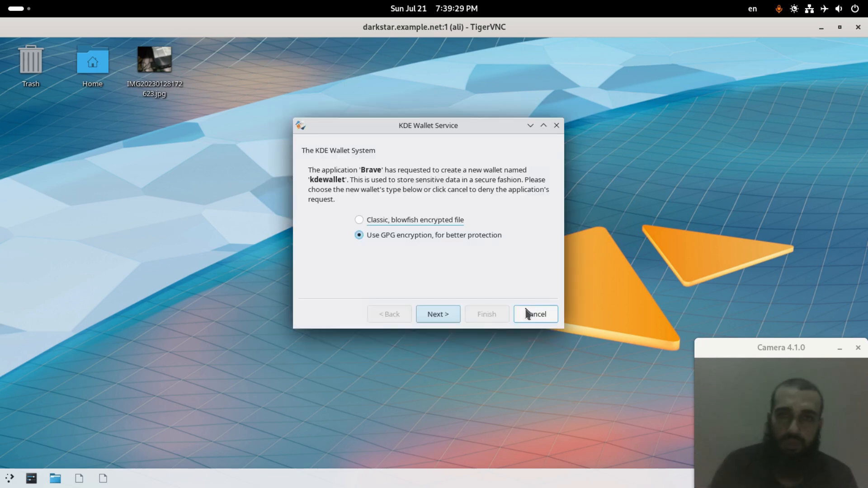
pyautogui.click(359, 218)
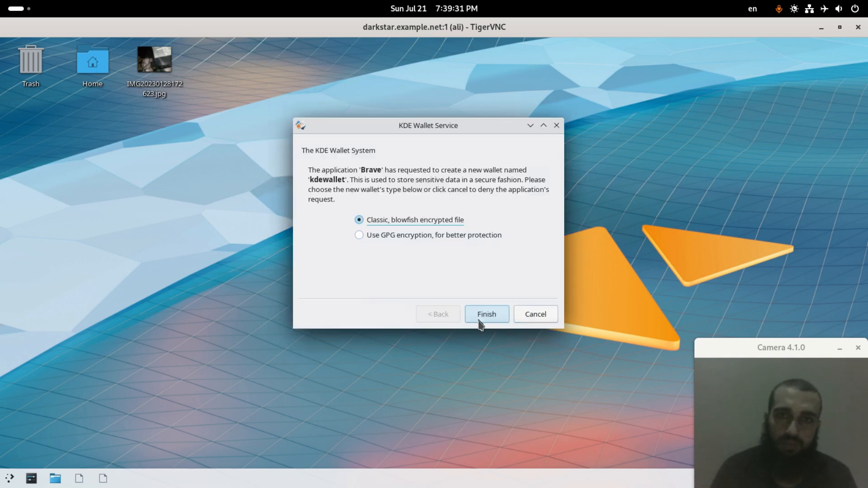
pyautogui.click(486, 313)
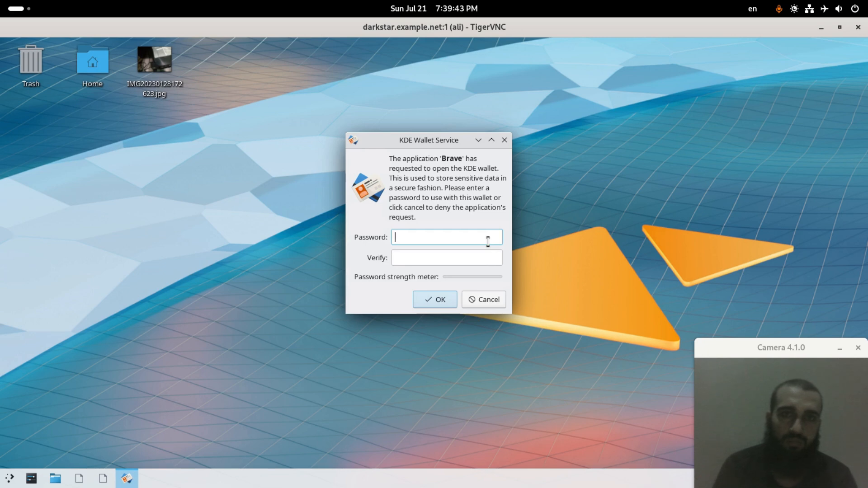
# Step: Enter the wallet password in the Password and Verify fields
pyautogui.write('•')
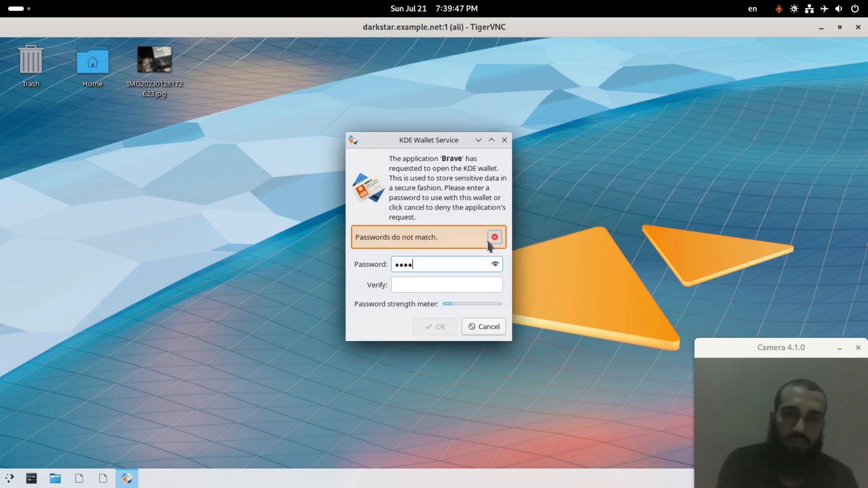
pyautogui.write('•••')
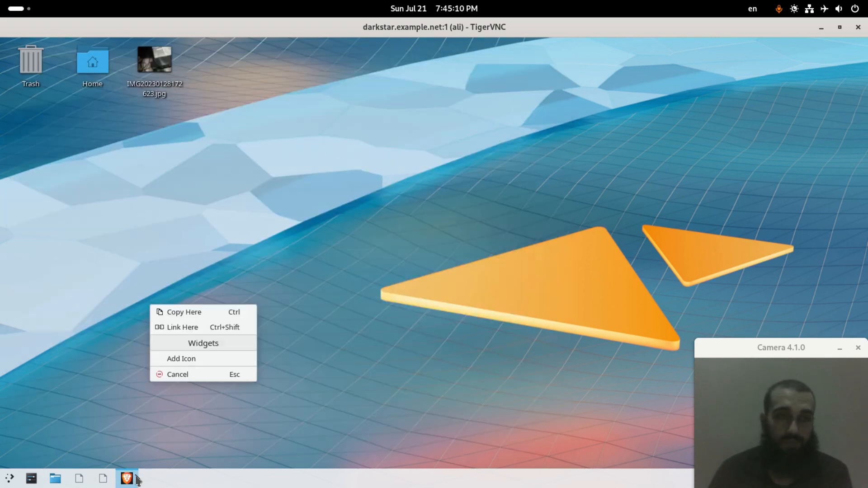
# Step: Bring Brave forward, open About Brave showing 1.67.123 on Chromium 126, then start searching "slackw"
pyautogui.click(127, 478)
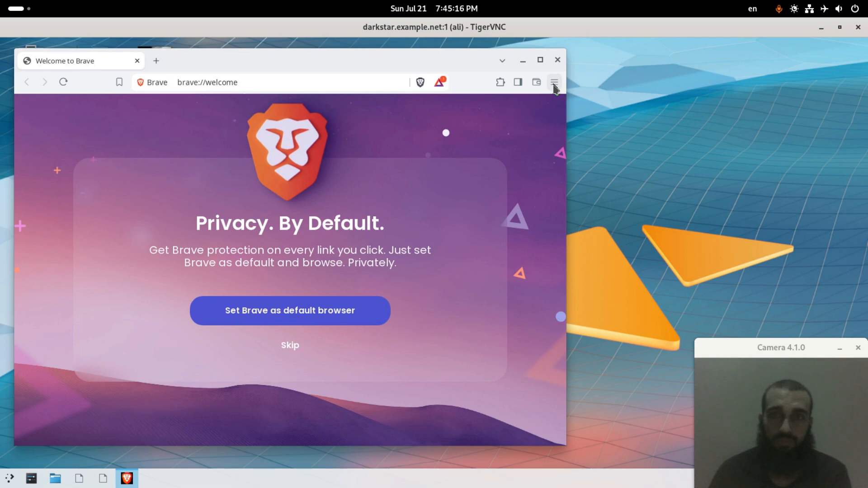
pyautogui.moveTo(551, 122)
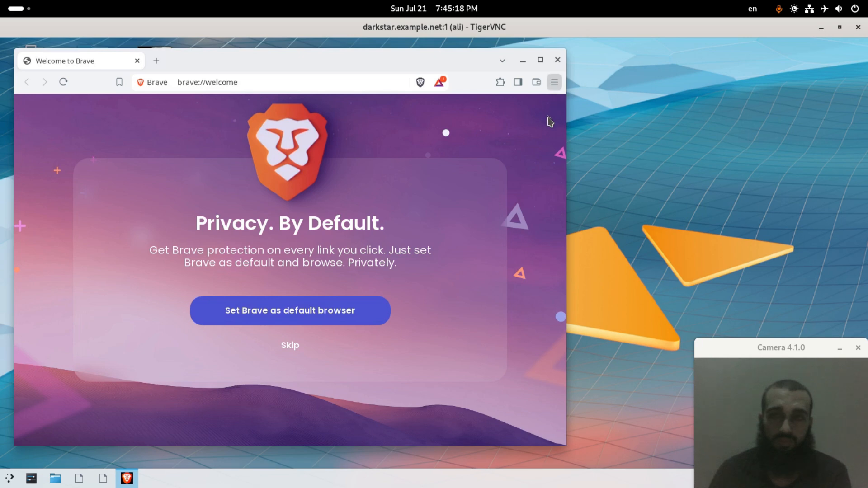
pyautogui.click(554, 82)
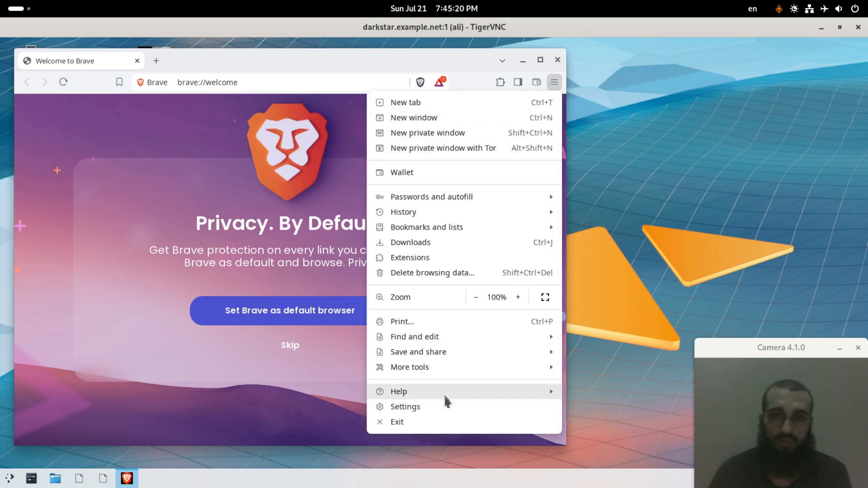
pyautogui.moveTo(398, 391)
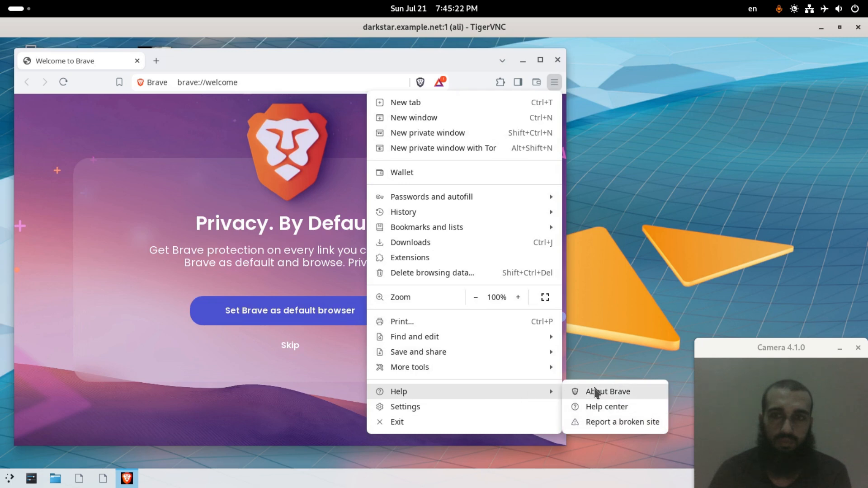
pyautogui.click(607, 391)
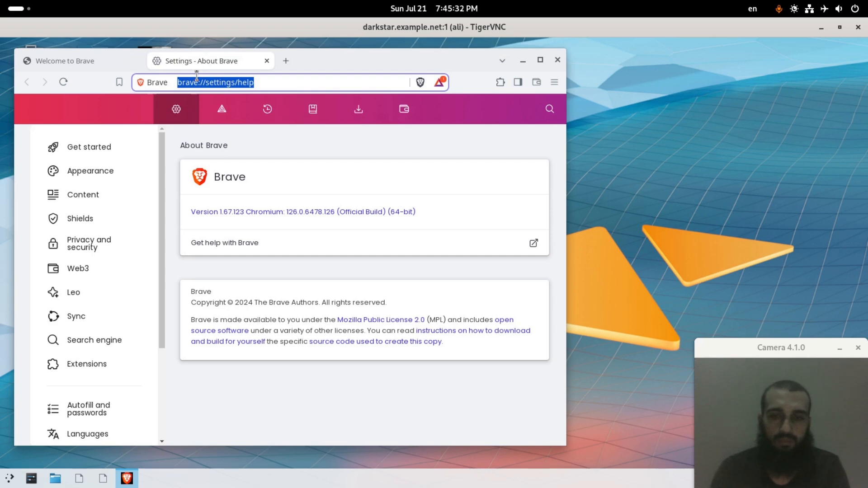
pyautogui.write('slackw')
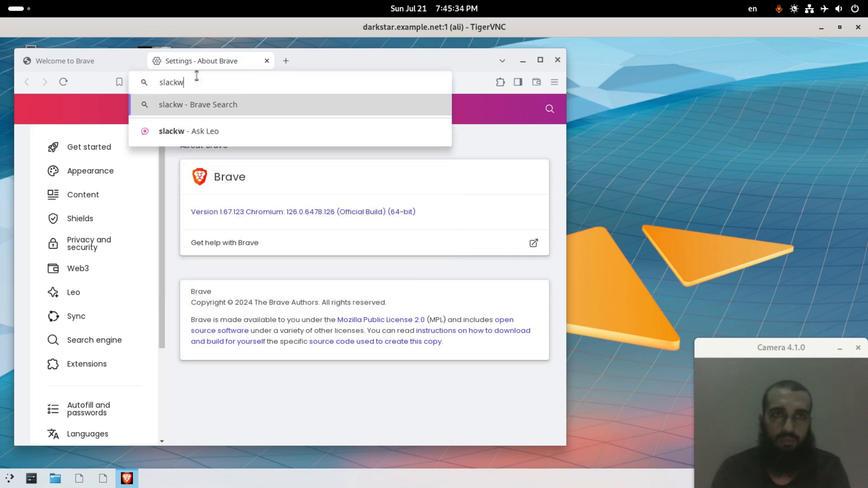